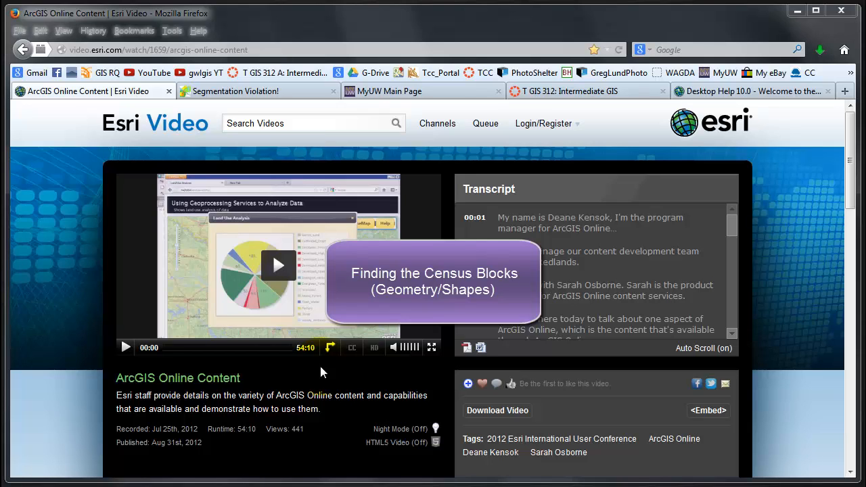
mouse_move(129, 128)
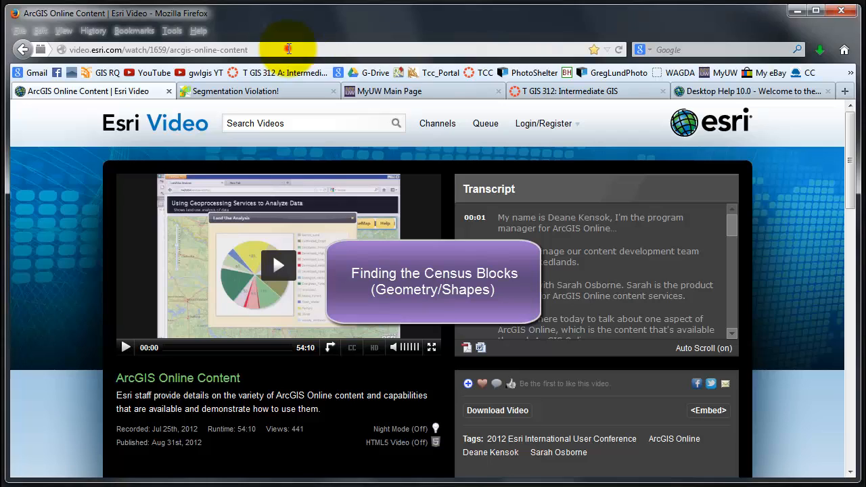
Step: Replace the Esri video address with 'census' to load census.gov
left_click(159, 49)
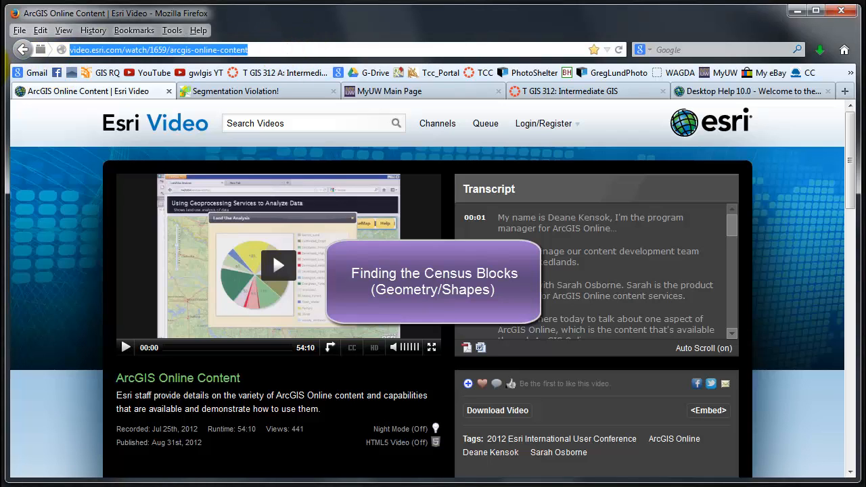
mouse_move(370, 145)
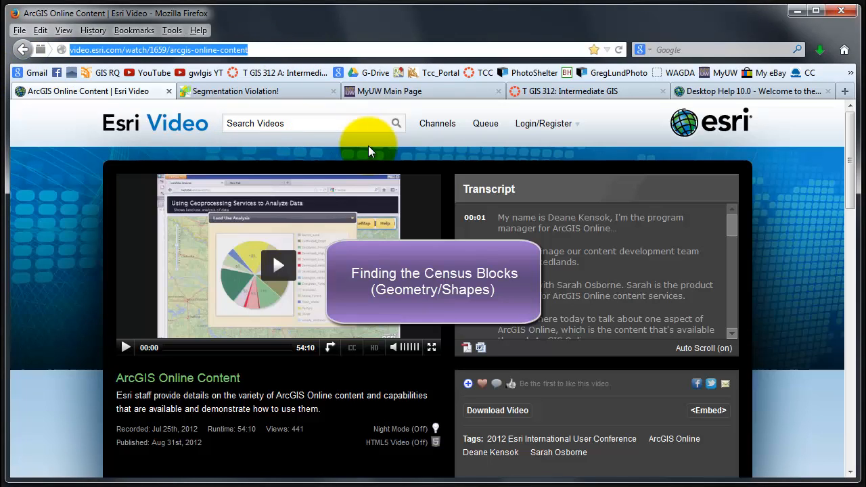
type("census.gov")
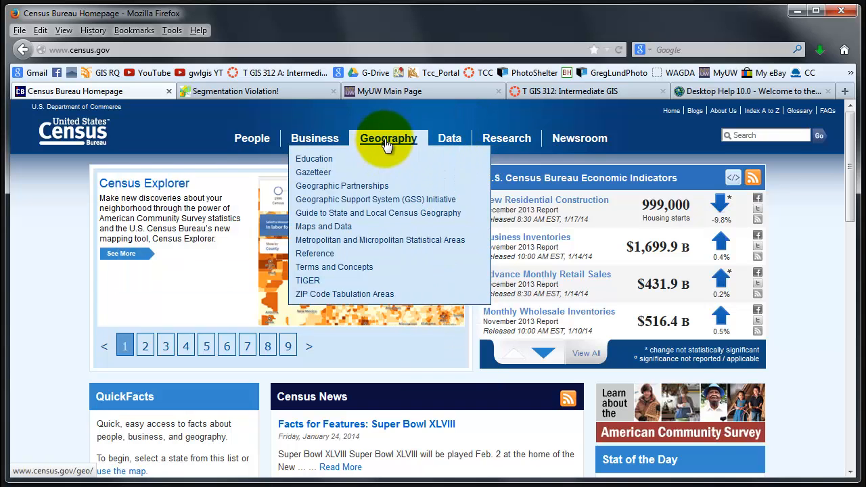
mouse_move(325, 287)
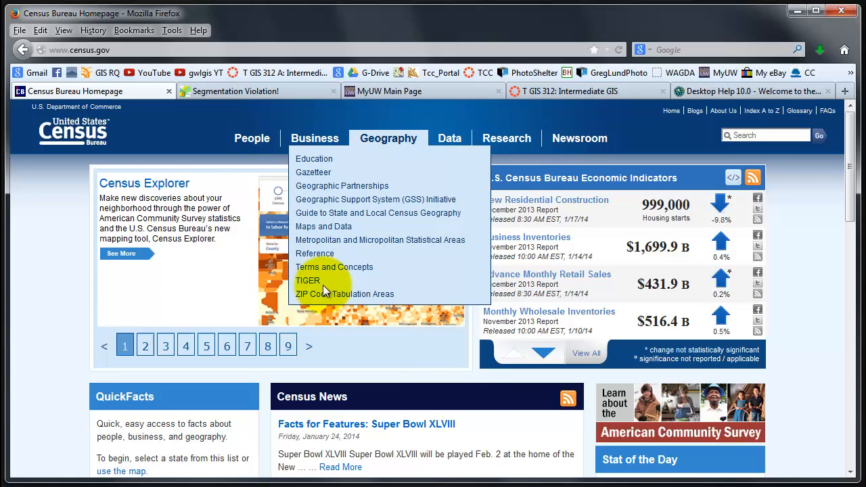
Step: Open the 2010 TIGER/Line Shapefiles web download interface via Geography > TIGER
left_click(308, 280)
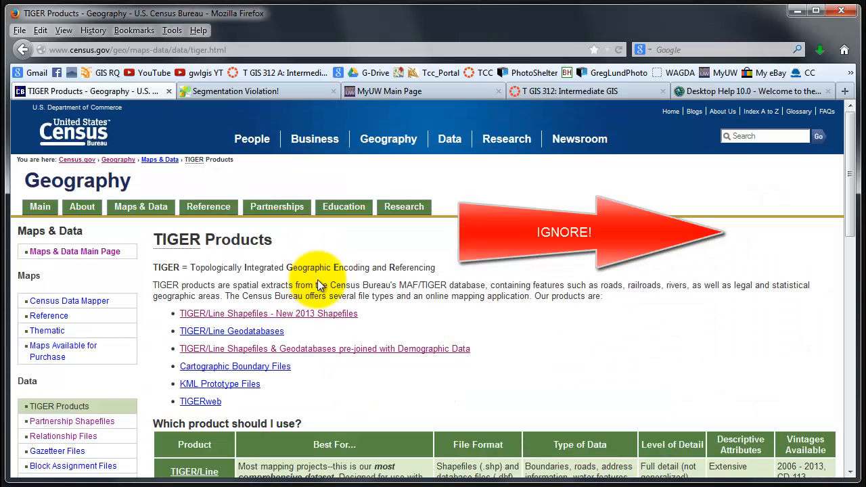
scroll("down", 3)
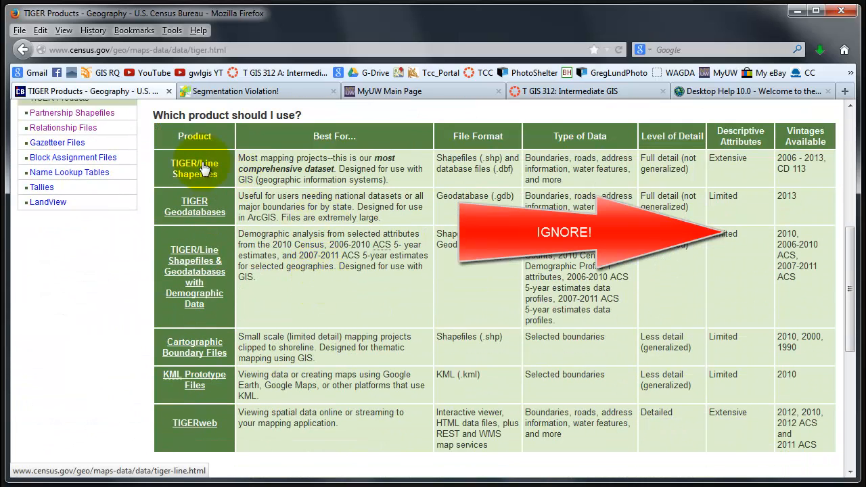
left_click(194, 169)
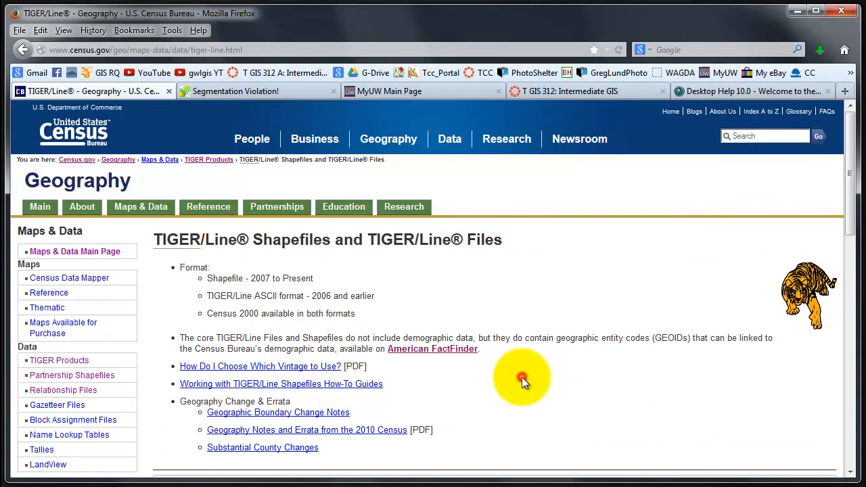
left_click(372, 183)
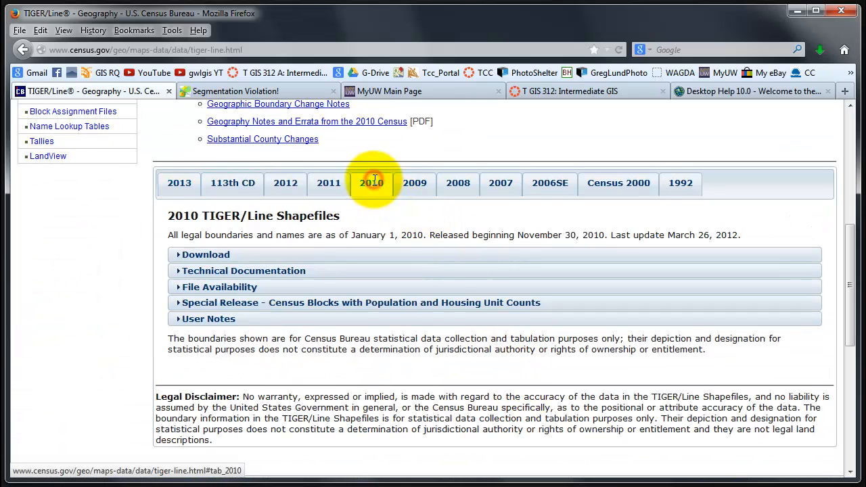
left_click(206, 255)
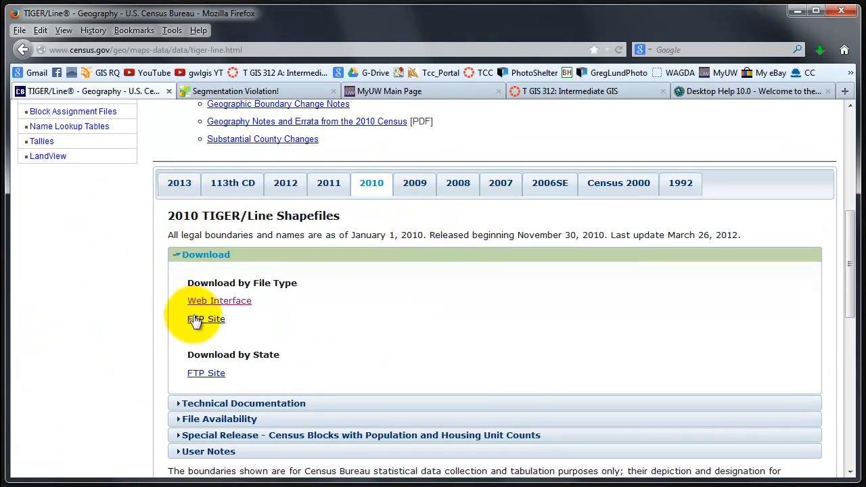
left_click(219, 301)
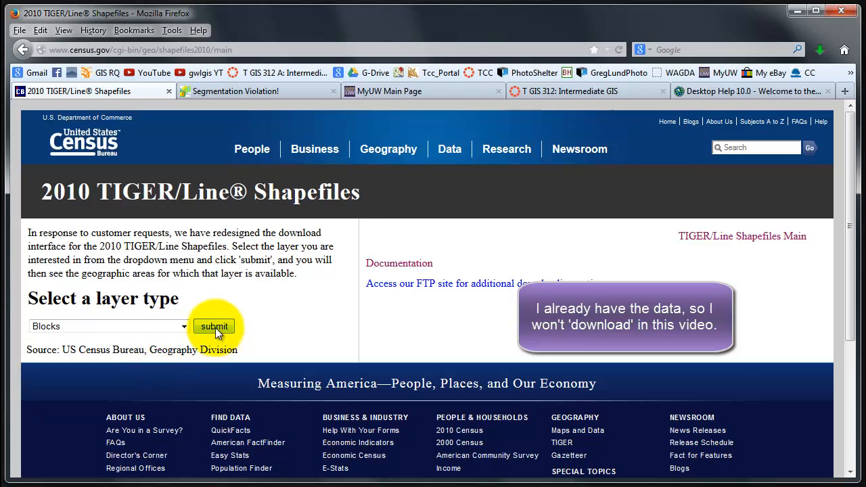
Step: Choose Blocks, Washington and Pierce County, then download the 2010 block shapefile zip
left_click(215, 326)
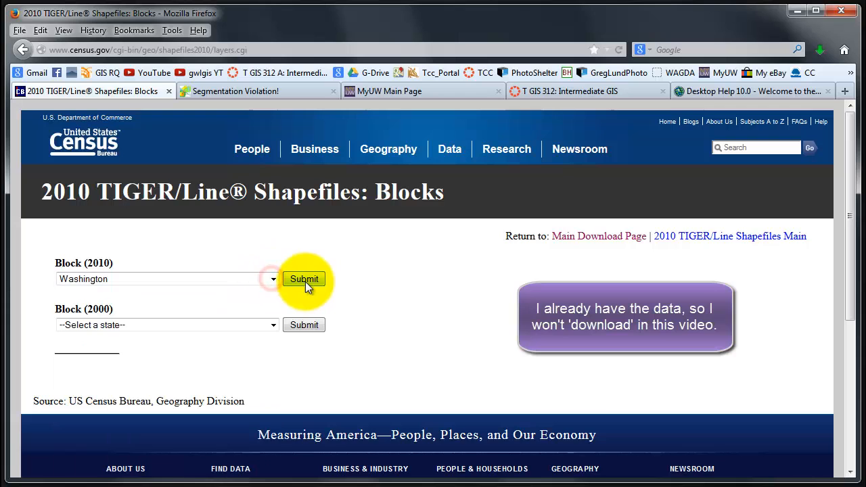
left_click(304, 279)
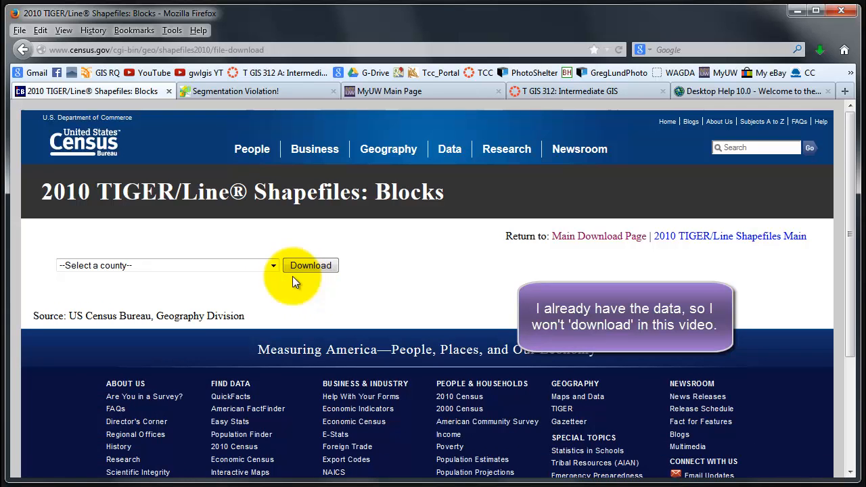
left_click(273, 265)
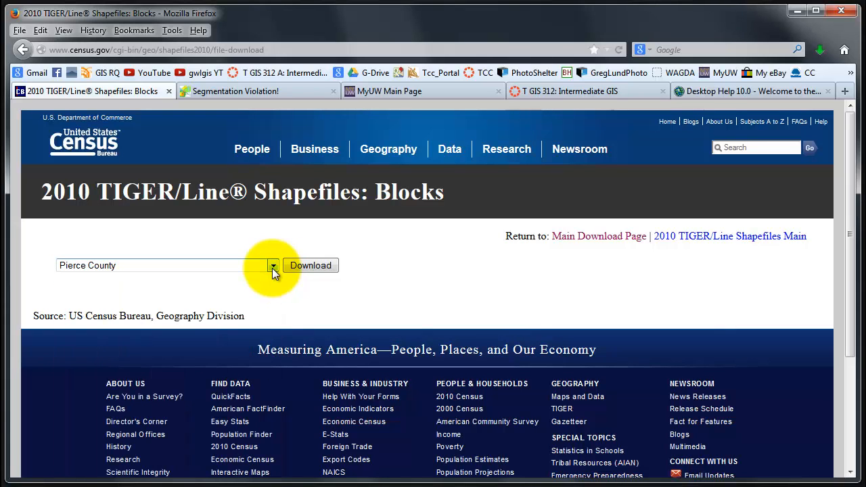
left_click(311, 265)
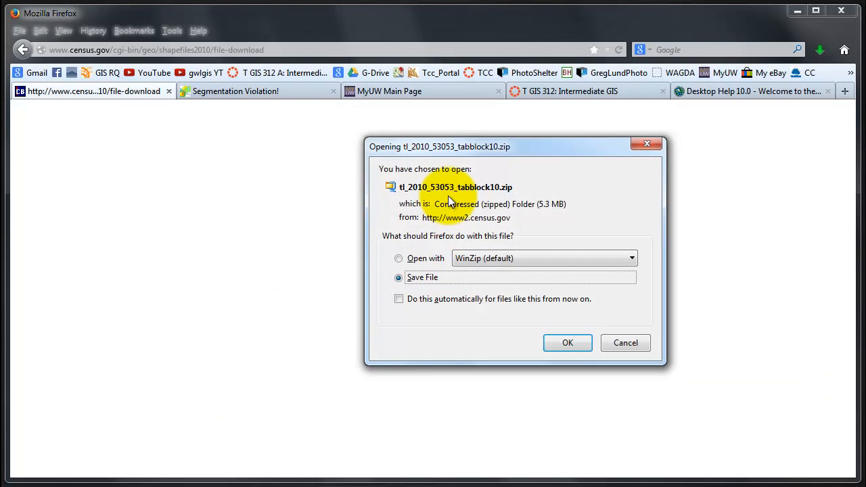
Step: Cancel saving tl_2010_53053_tabblock10.zip, since RAW_Data_L4 already has it
left_click(567, 343)
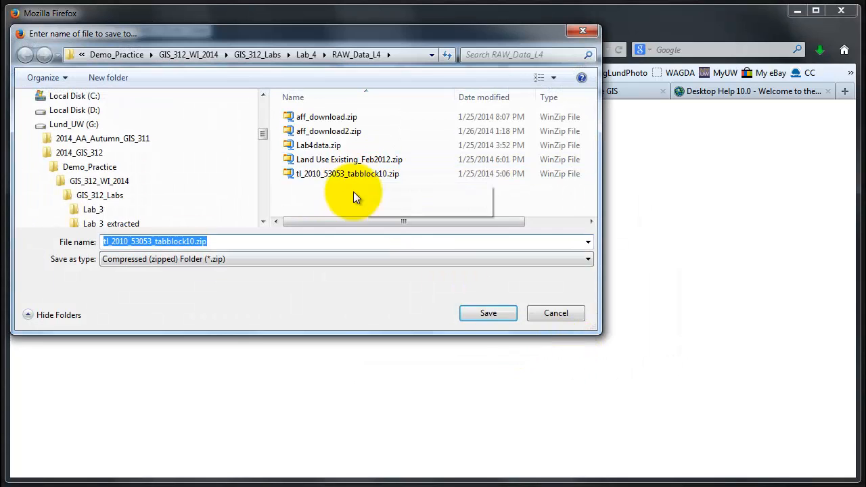
mouse_move(352, 177)
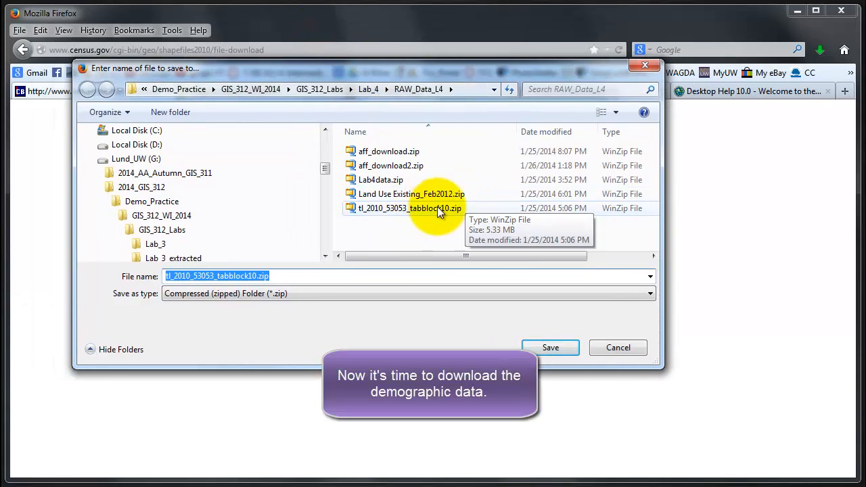
mouse_move(376, 215)
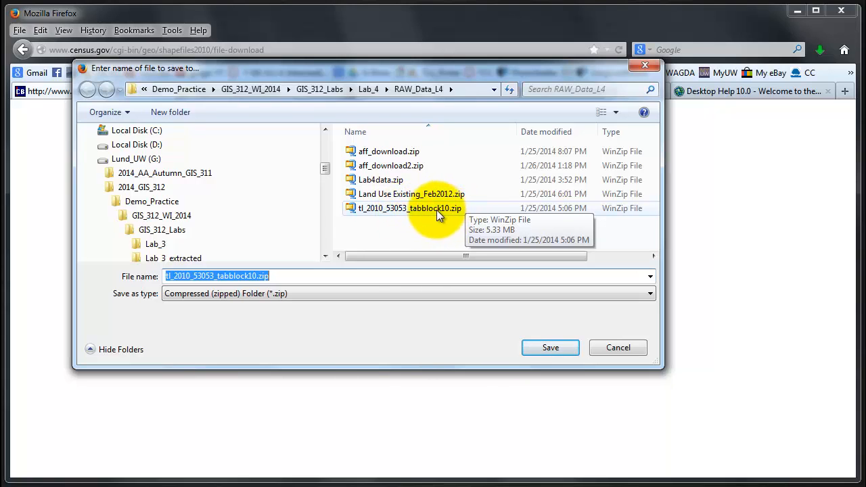
mouse_move(550, 347)
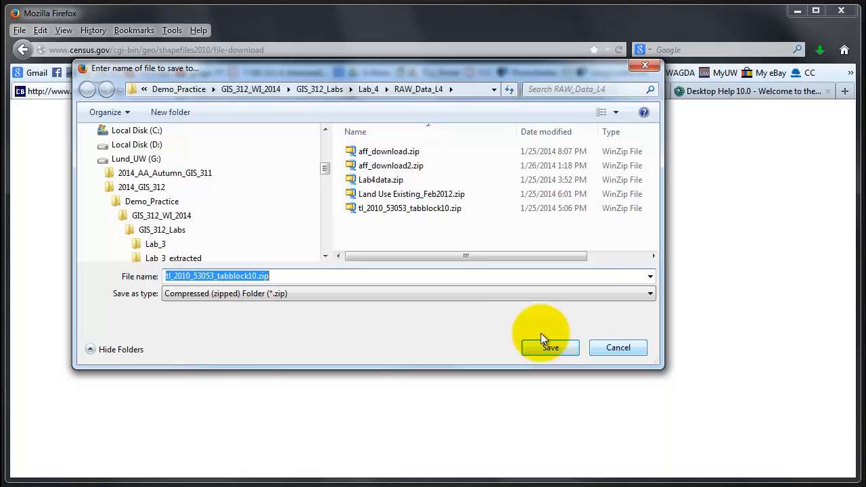
mouse_move(421, 108)
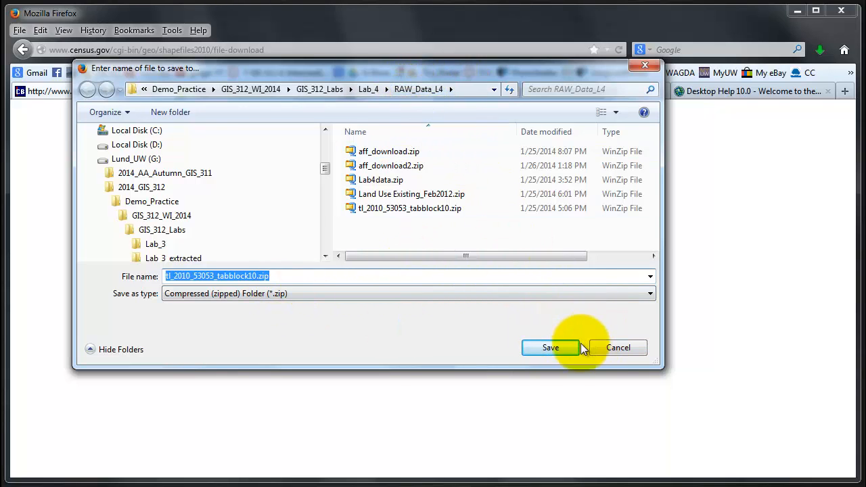
left_click(550, 347)
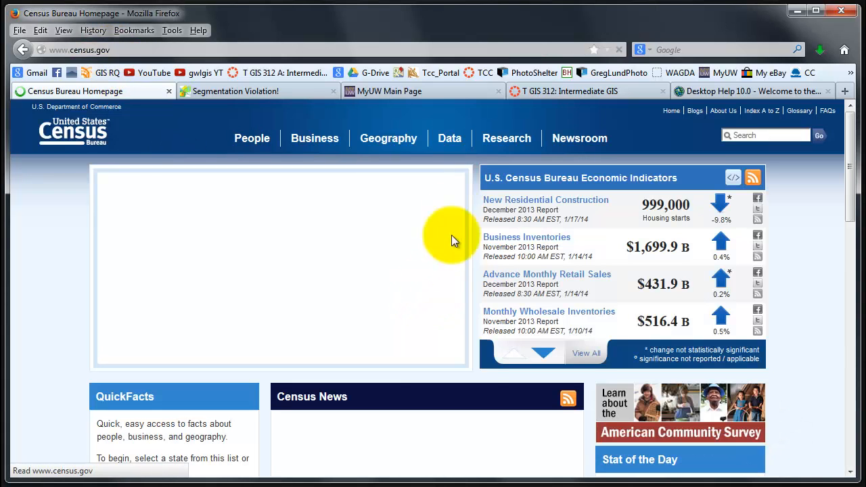
Step: Reach American FactFinder from the data tools list and open Advanced Search
left_click(449, 138)
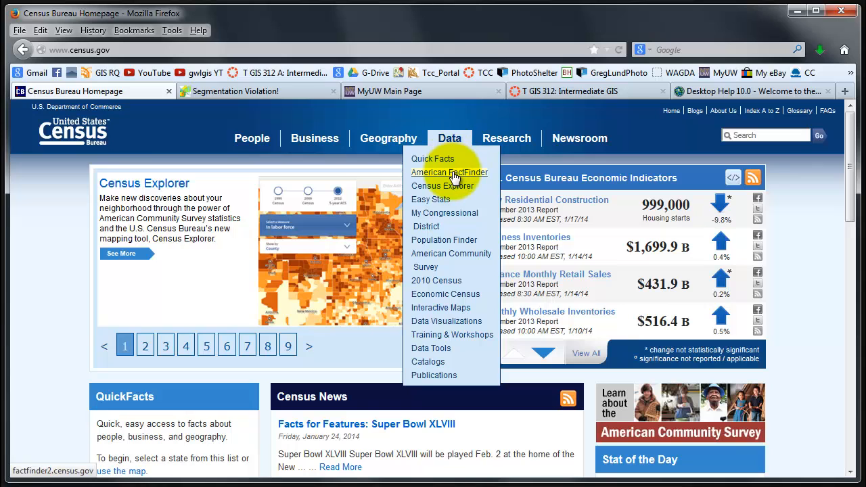
left_click(449, 173)
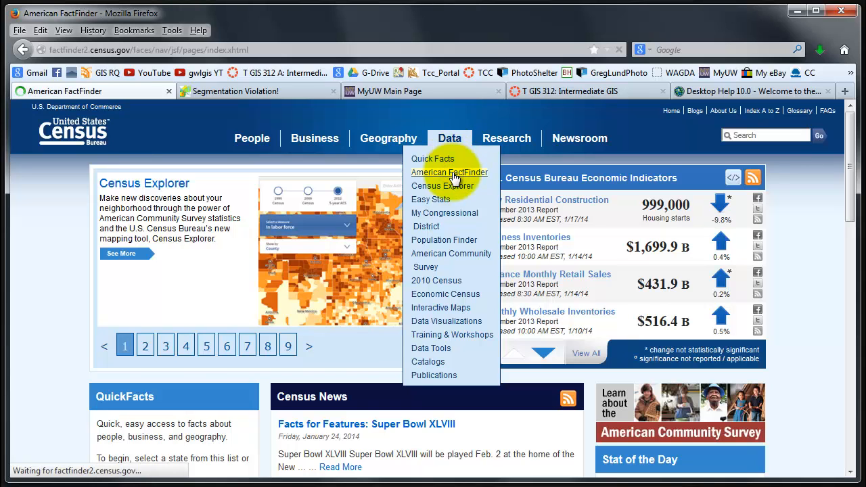
left_click(449, 172)
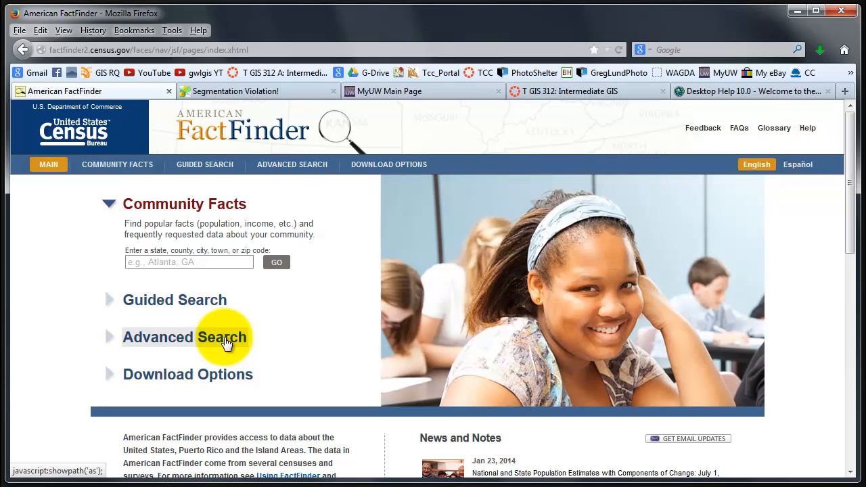
left_click(185, 337)
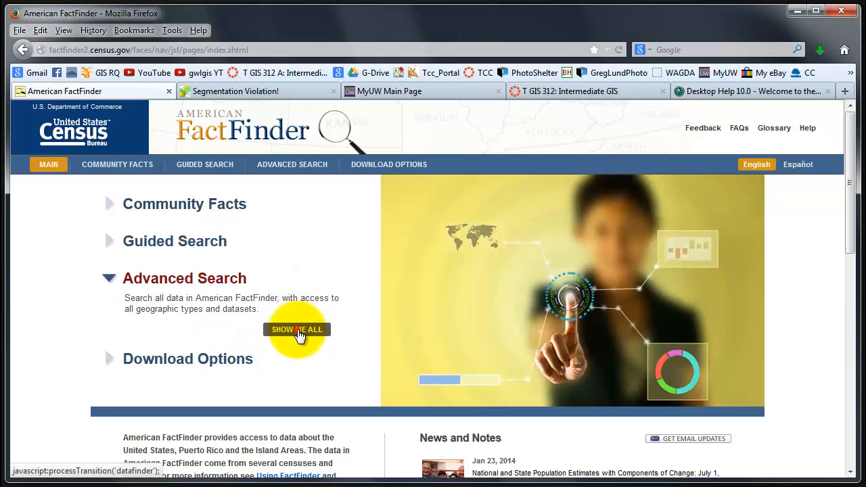
left_click(296, 330)
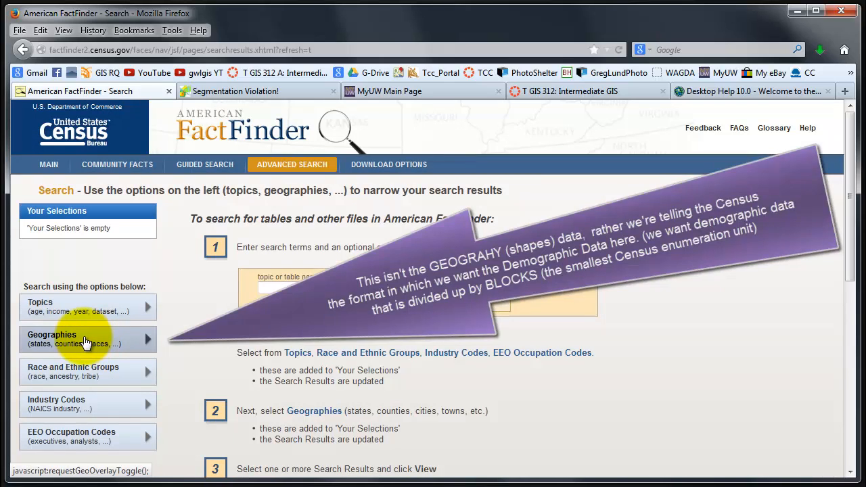
Step: Show all geographic types and choose Block - 100 as the geography type
left_click(87, 339)
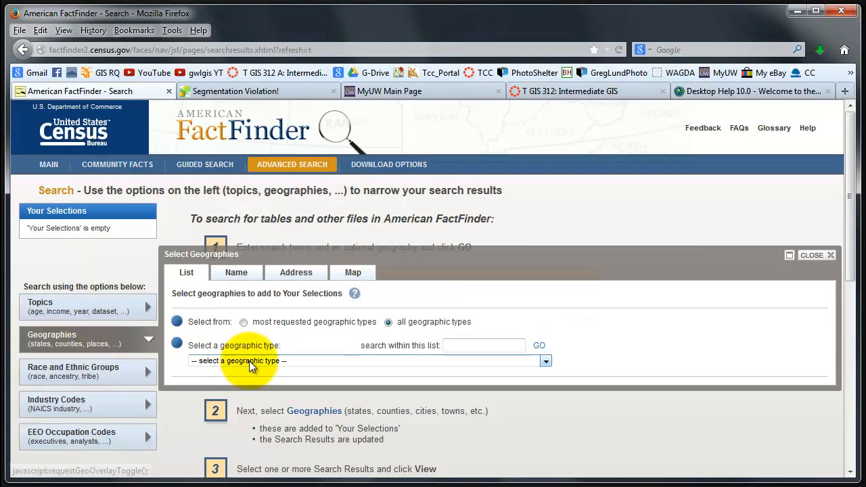
mouse_move(433, 325)
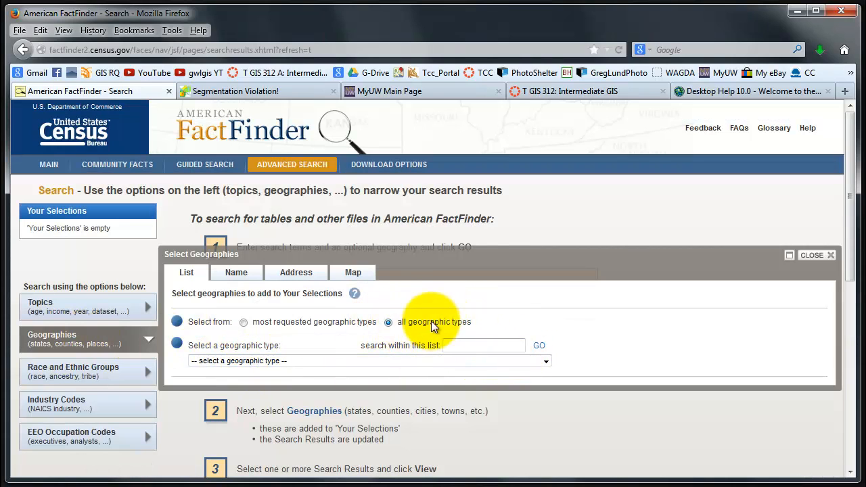
left_click(243, 321)
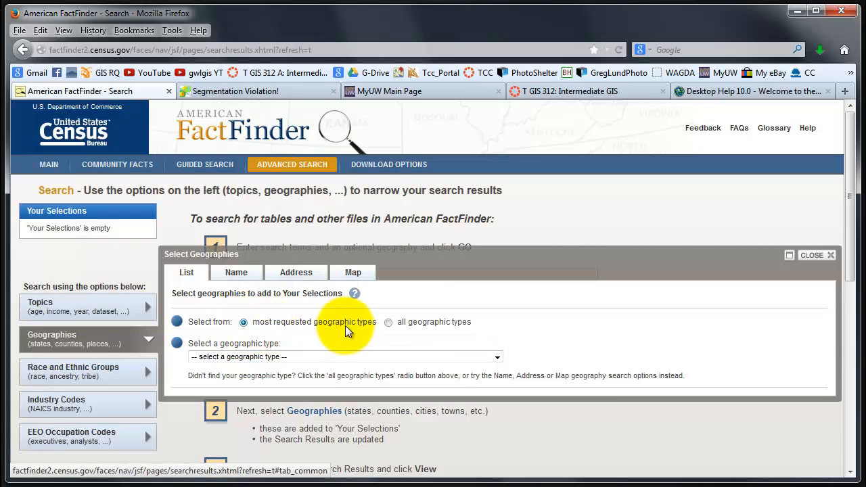
mouse_move(328, 332)
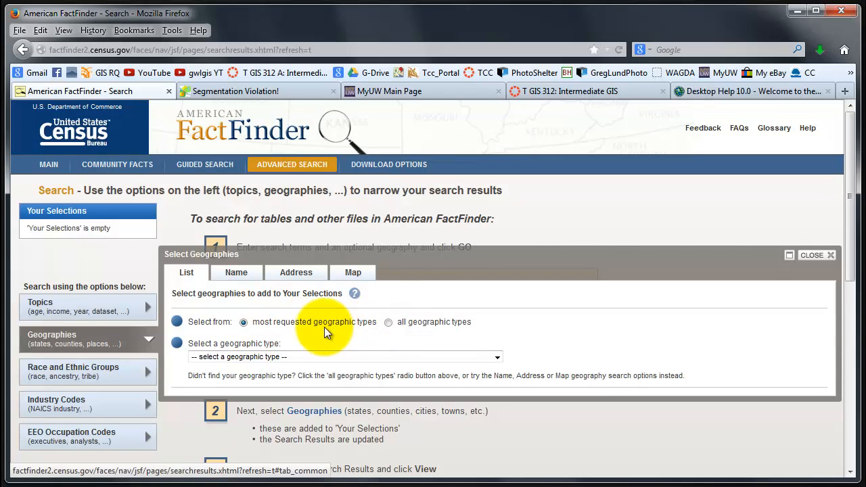
left_click(388, 322)
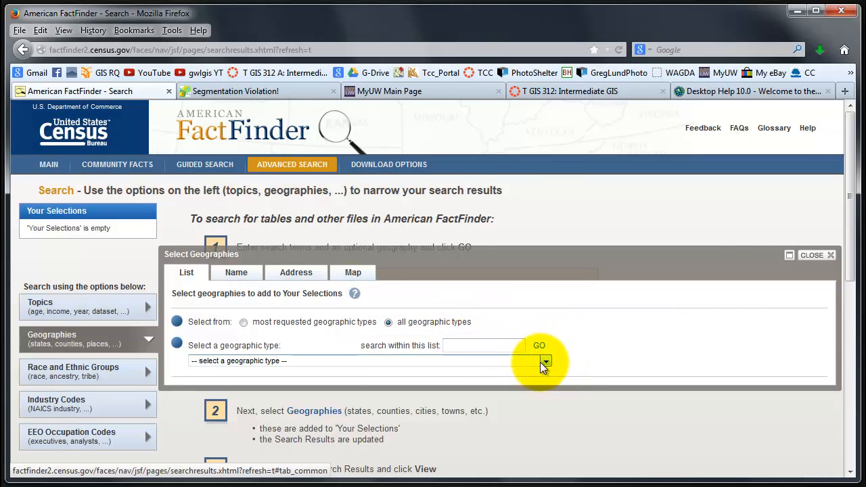
left_click(546, 360)
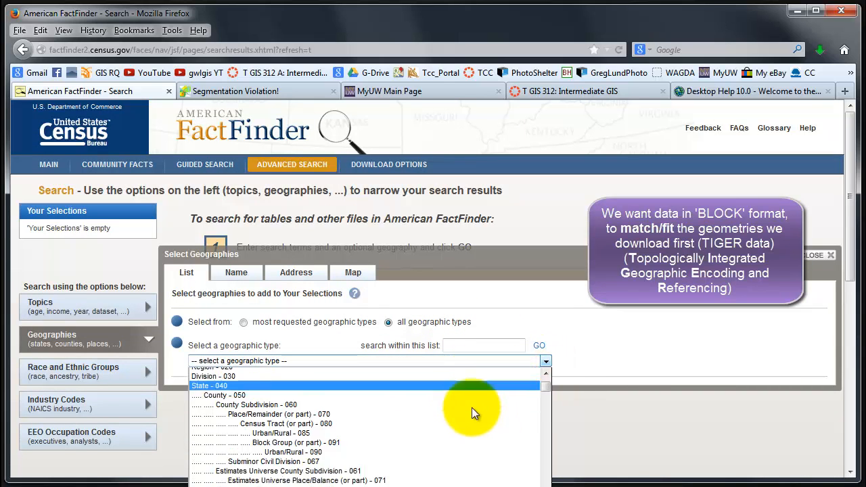
scroll("down", 3)
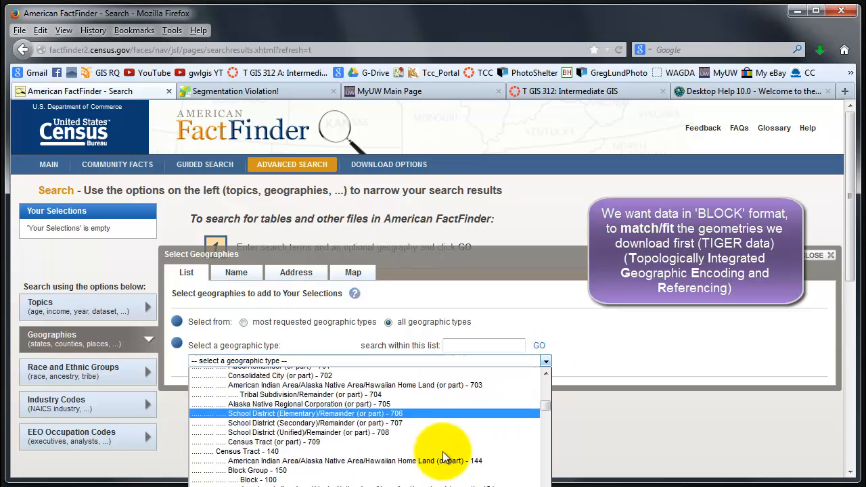
left_click(270, 480)
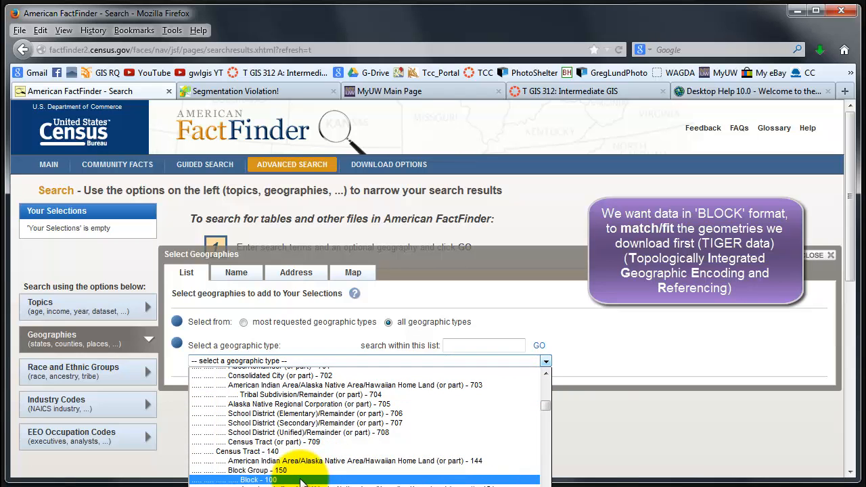
left_click(258, 479)
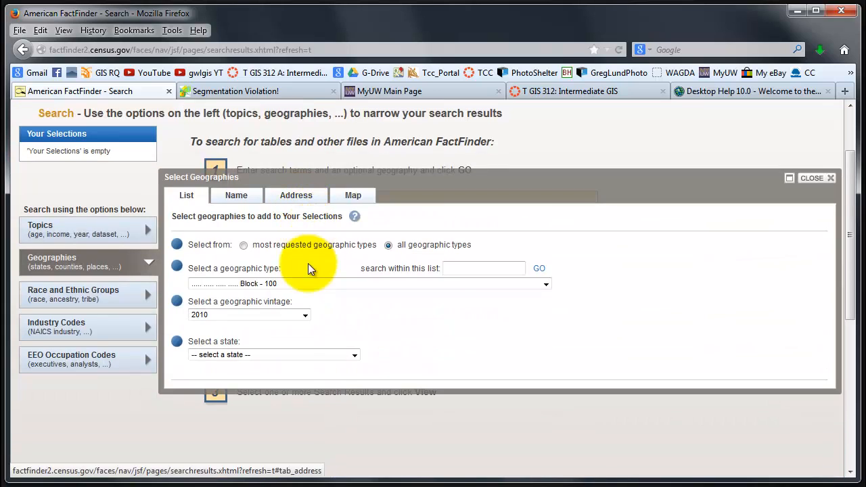
mouse_move(379, 365)
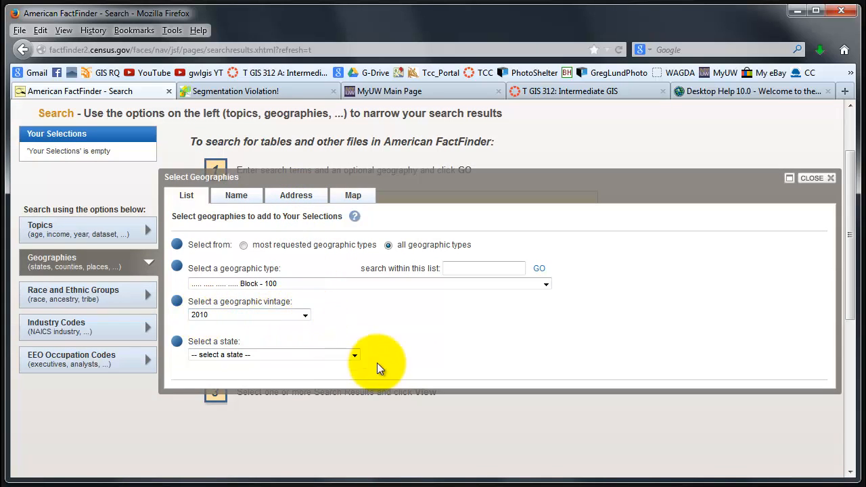
Step: Select Washington, Pierce County and All Blocks, and add them to the selections
left_click(355, 355)
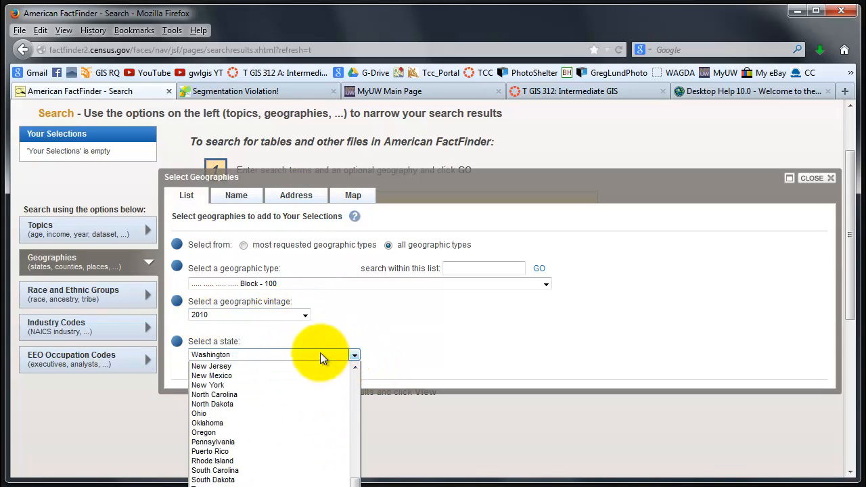
left_click(211, 355)
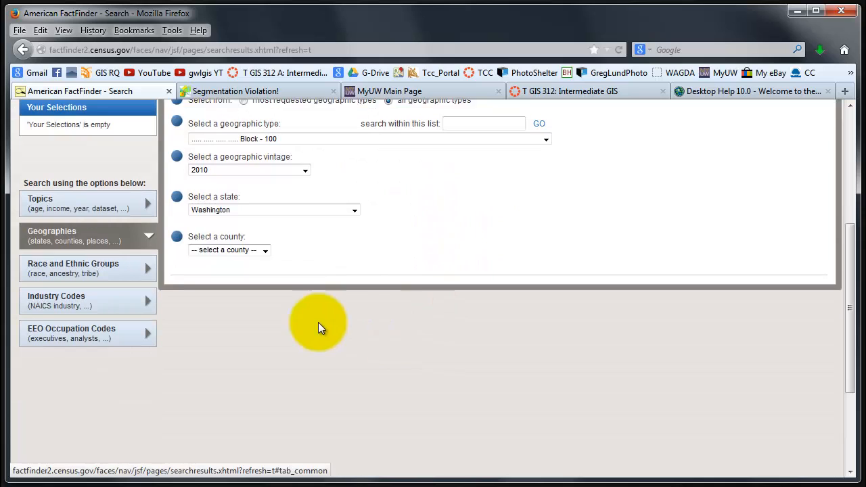
left_click(264, 249)
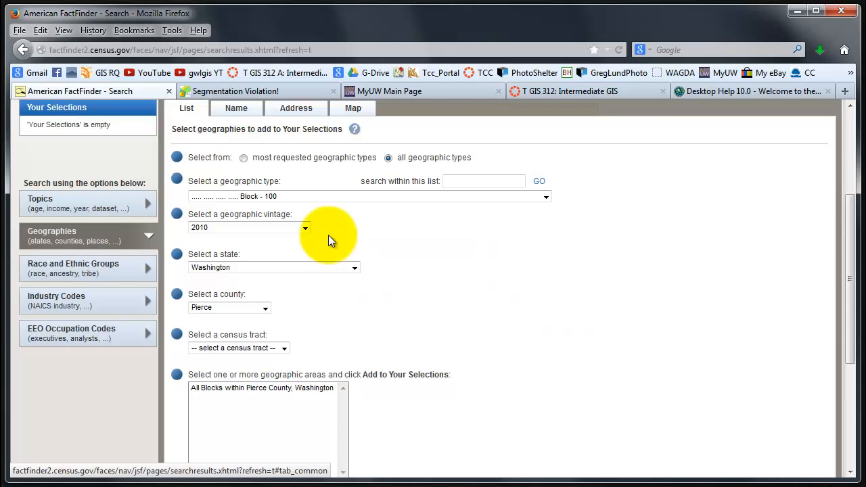
scroll("down", 3)
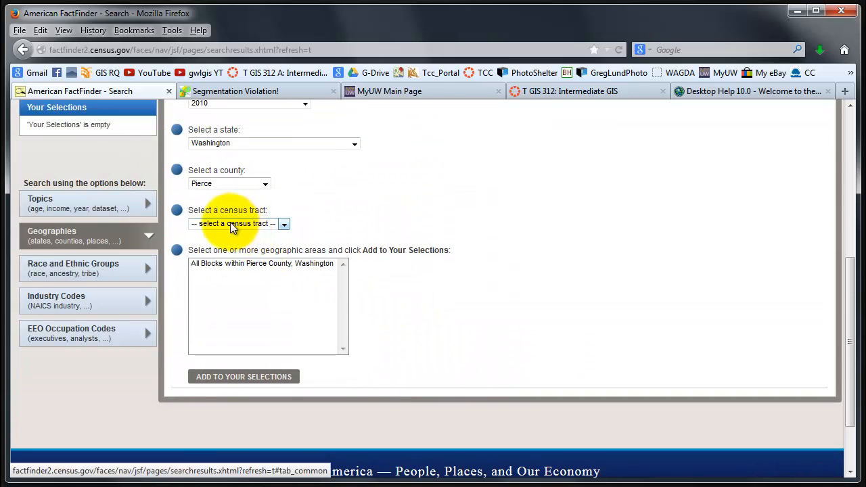
left_click(284, 223)
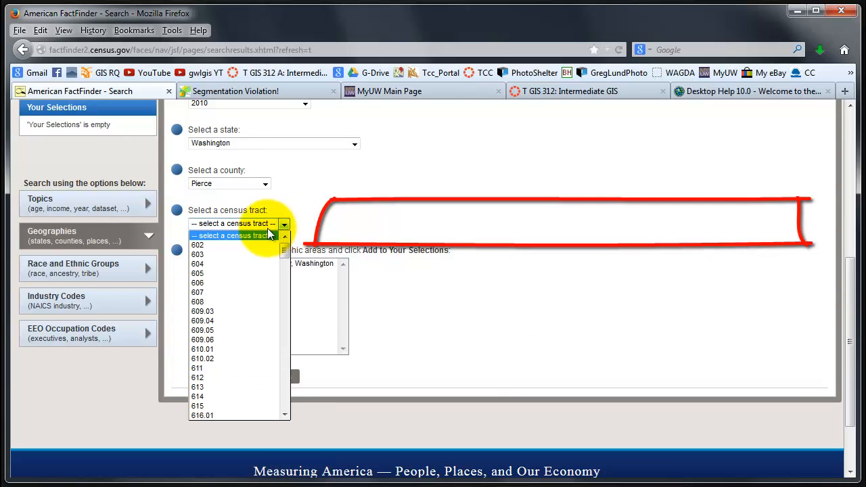
scroll("down", 3)
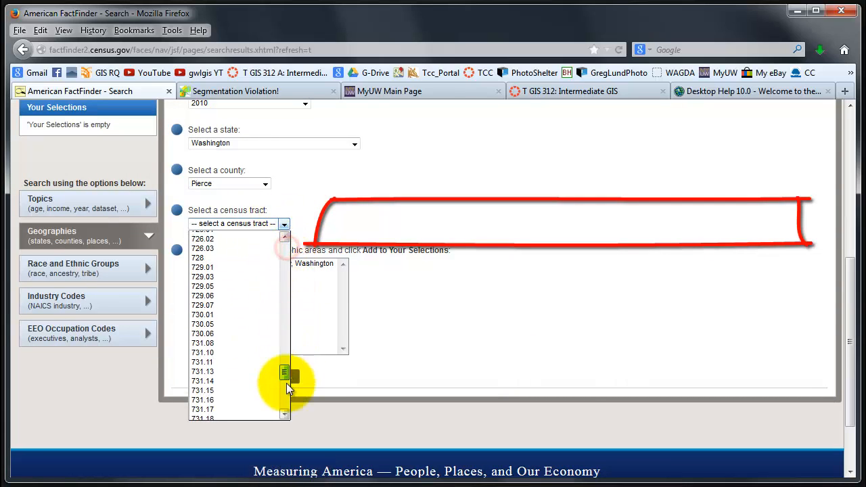
left_click(237, 223)
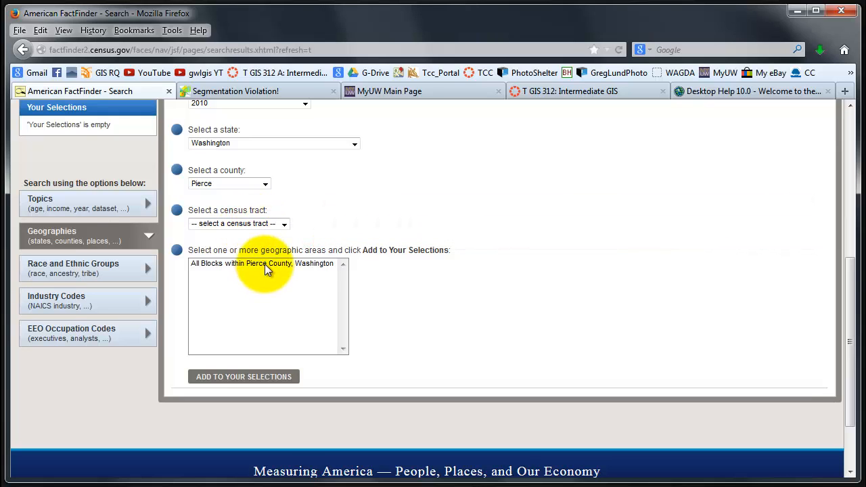
left_click(261, 264)
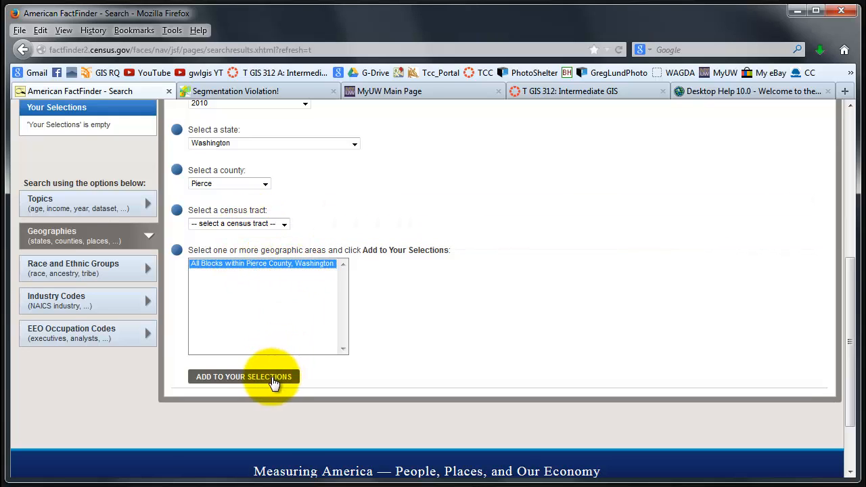
left_click(244, 377)
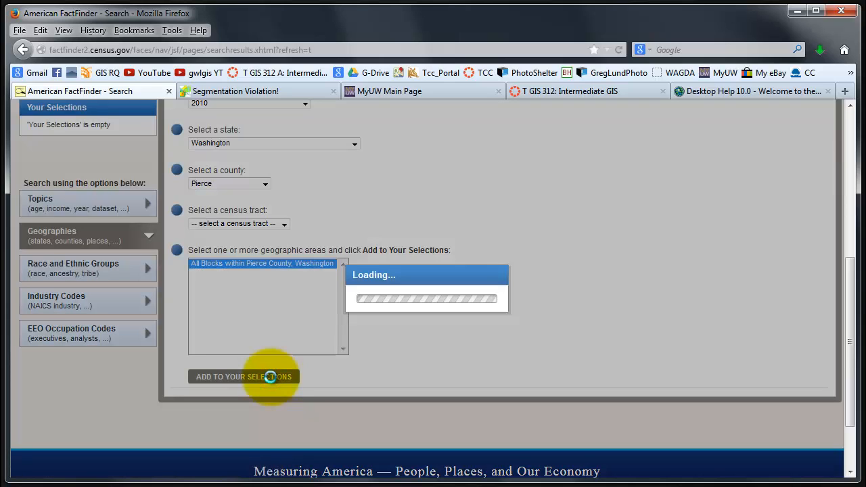
scroll("up", 3)
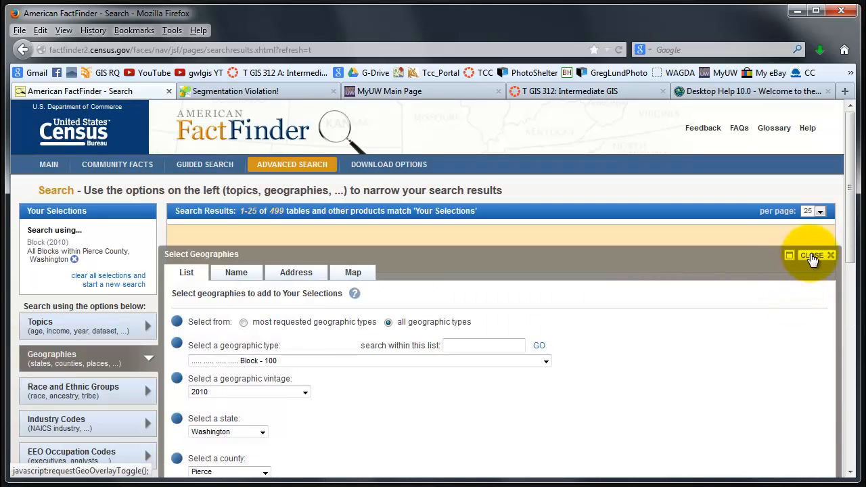
Step: Add the People > Age Group > Children topic, leaving 76 matching tables
left_click(811, 256)
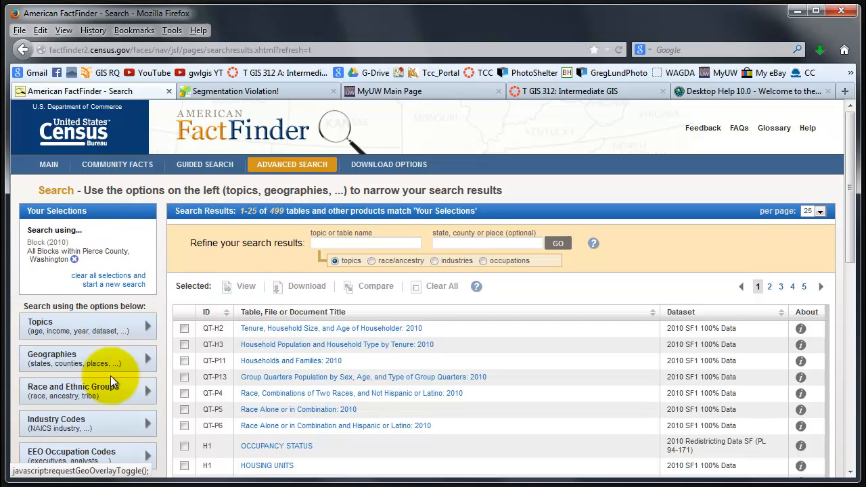
left_click(88, 326)
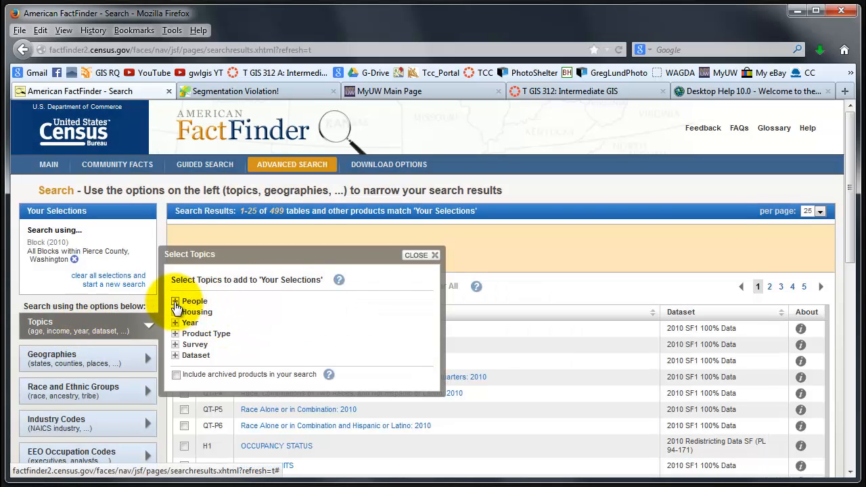
left_click(175, 301)
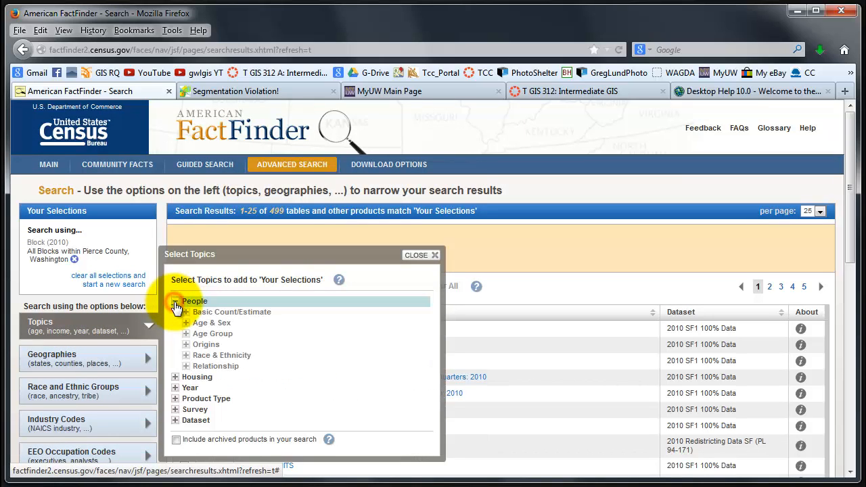
left_click(175, 301)
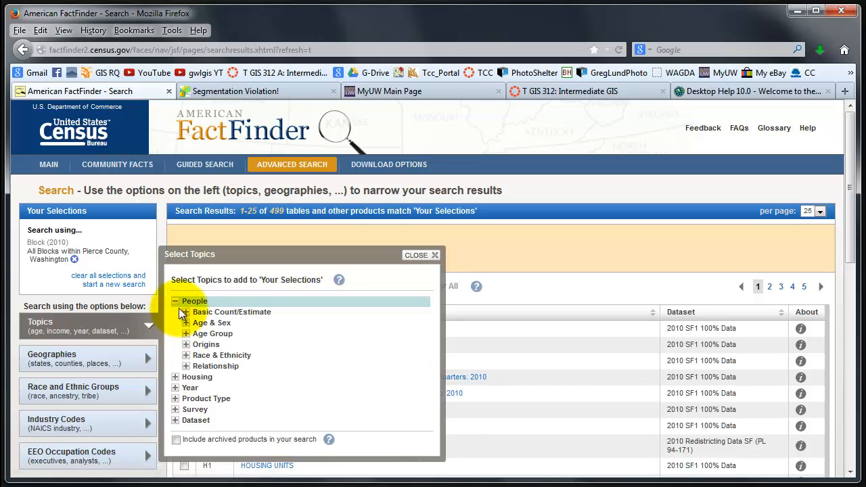
mouse_move(187, 336)
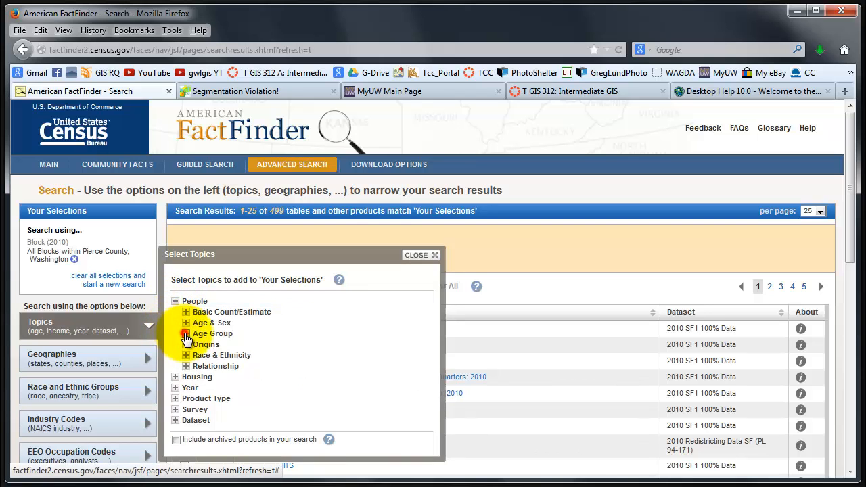
left_click(186, 333)
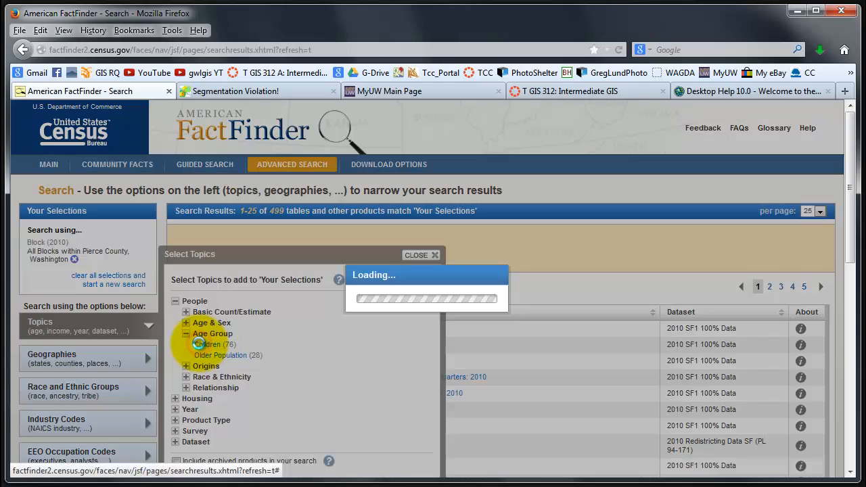
left_click(211, 344)
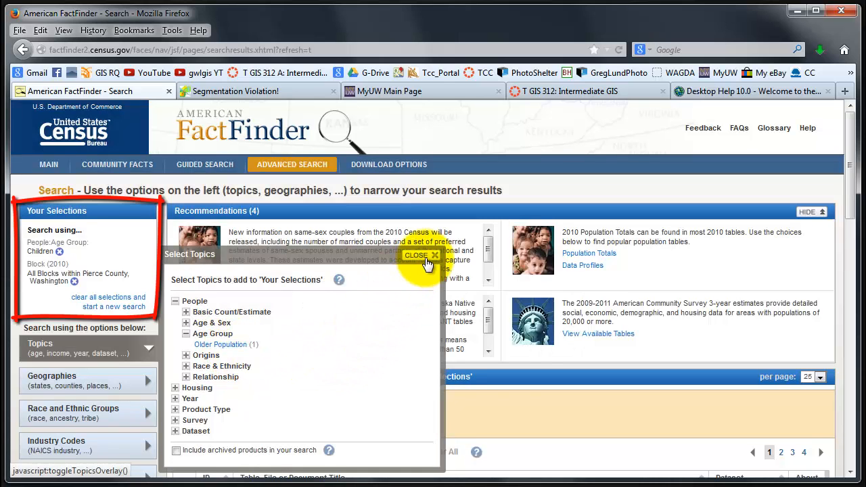
left_click(416, 255)
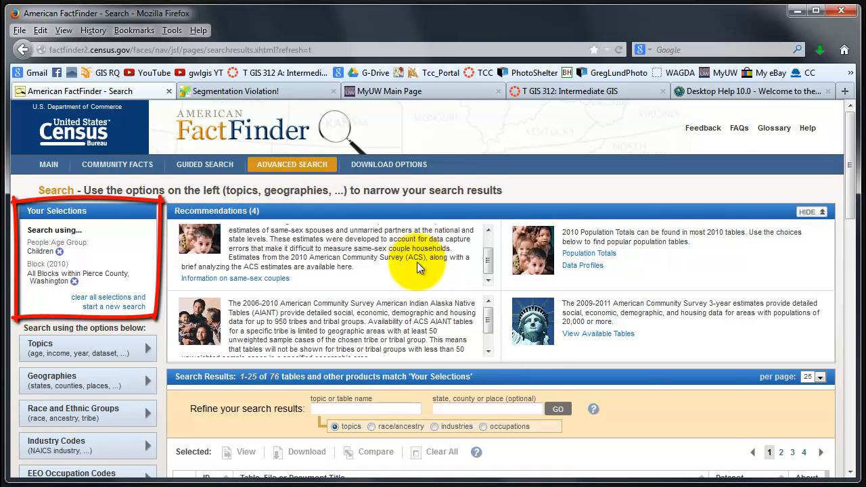
Step: Check table P14, Sex by Age for the Population Under 20 Years, and download it
scroll("down", 3)
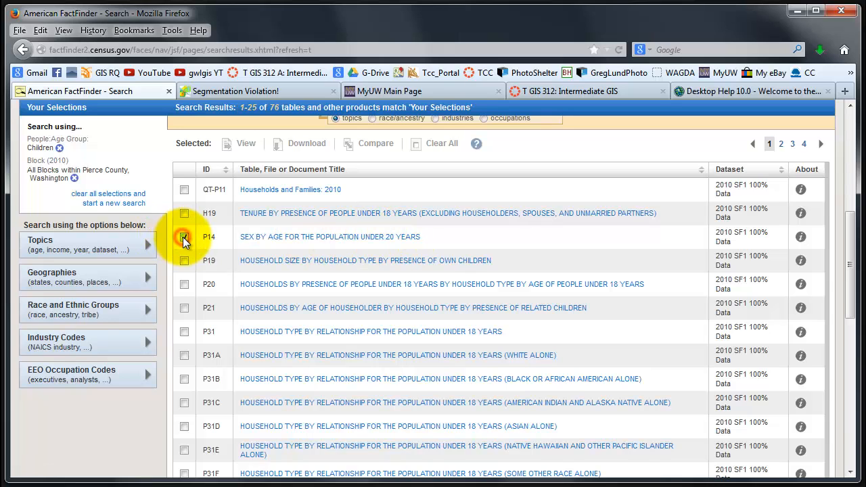
left_click(184, 236)
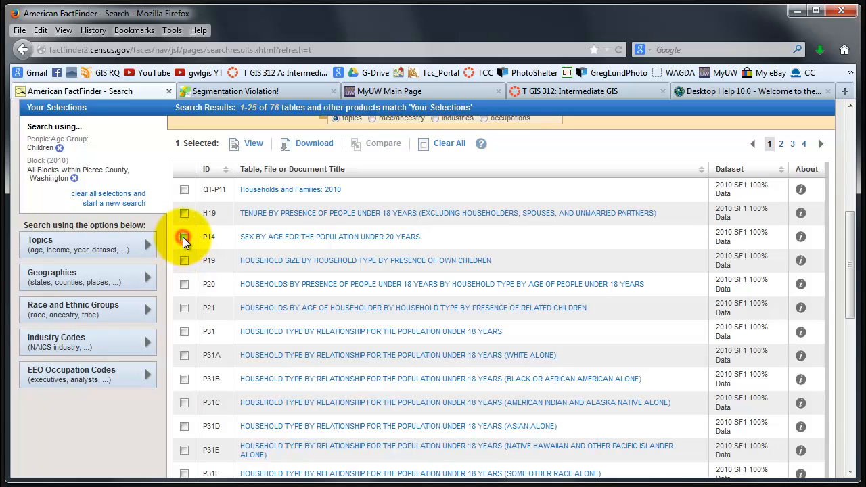
left_click(184, 237)
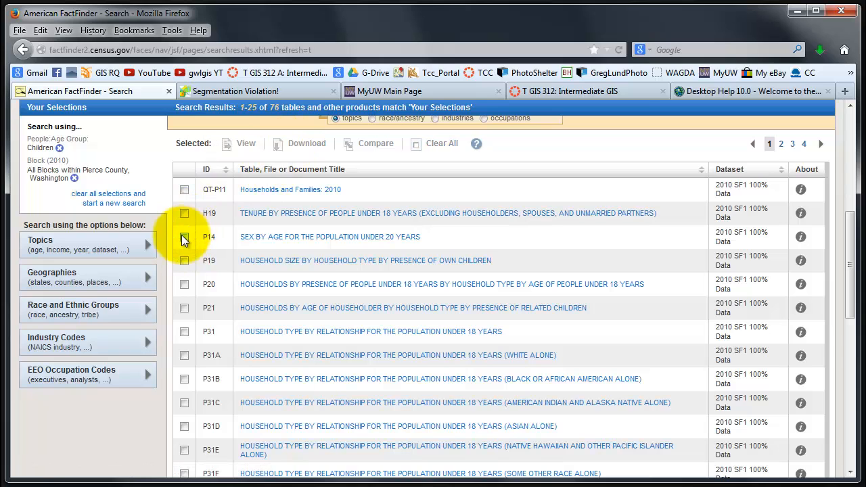
left_click(314, 143)
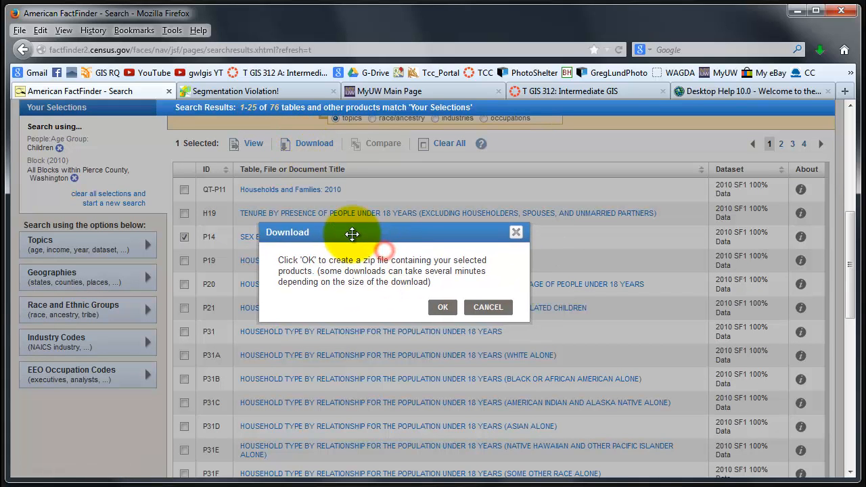
Step: Confirm building the P14 zip and download aff_download.zip once it's ready
left_click(443, 308)
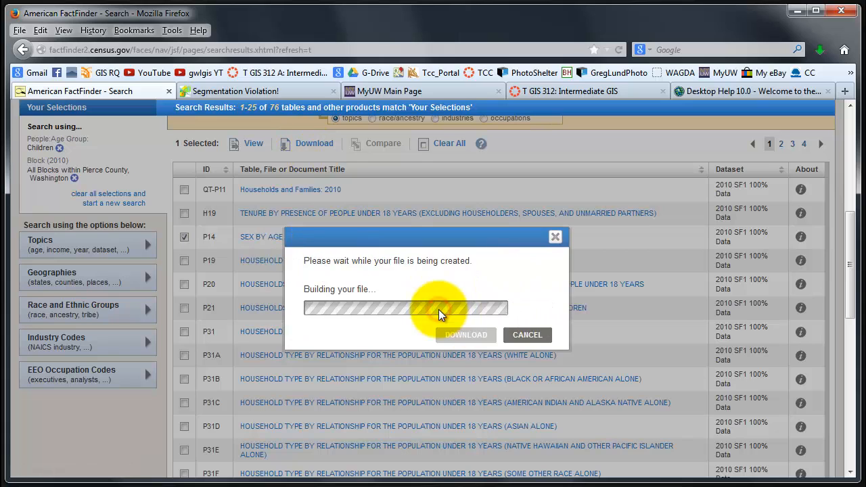
mouse_move(377, 347)
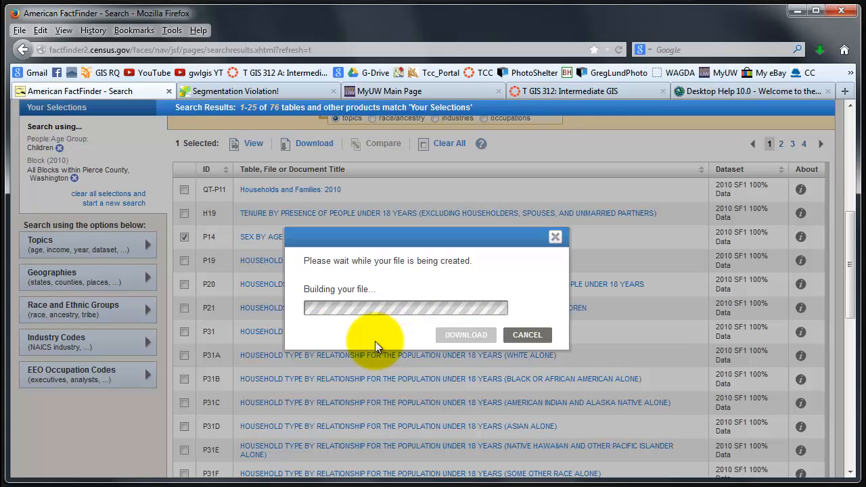
mouse_move(372, 308)
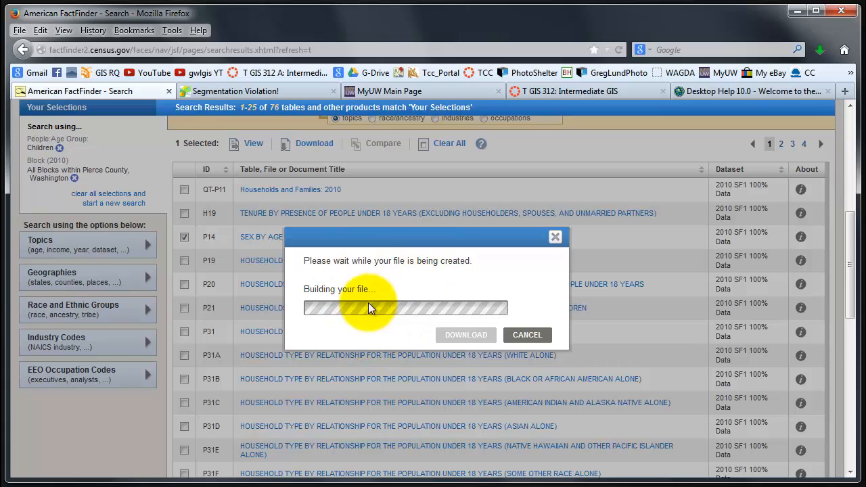
mouse_move(414, 342)
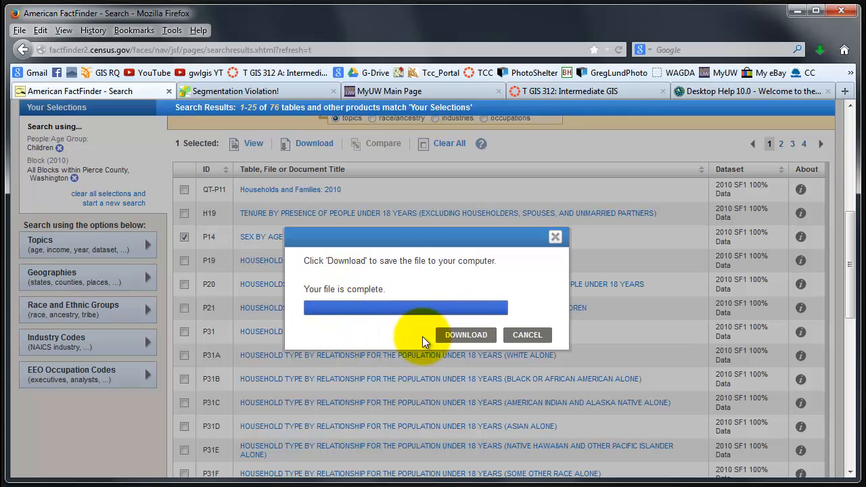
mouse_move(383, 335)
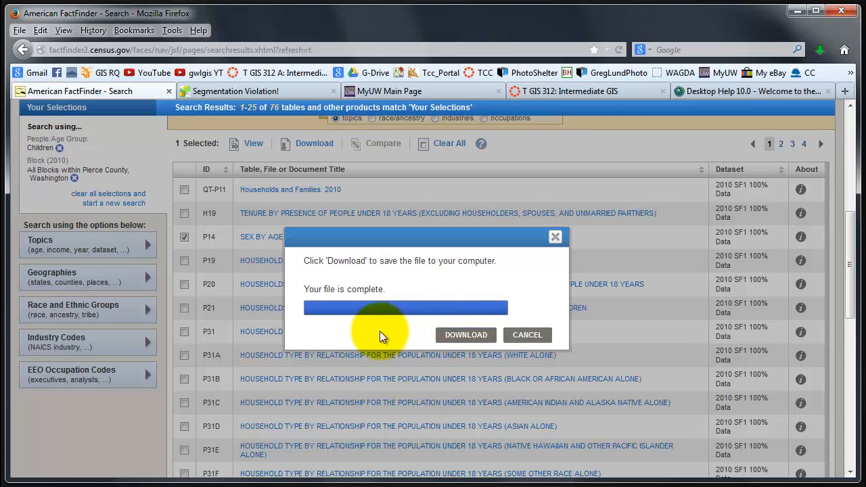
mouse_move(389, 336)
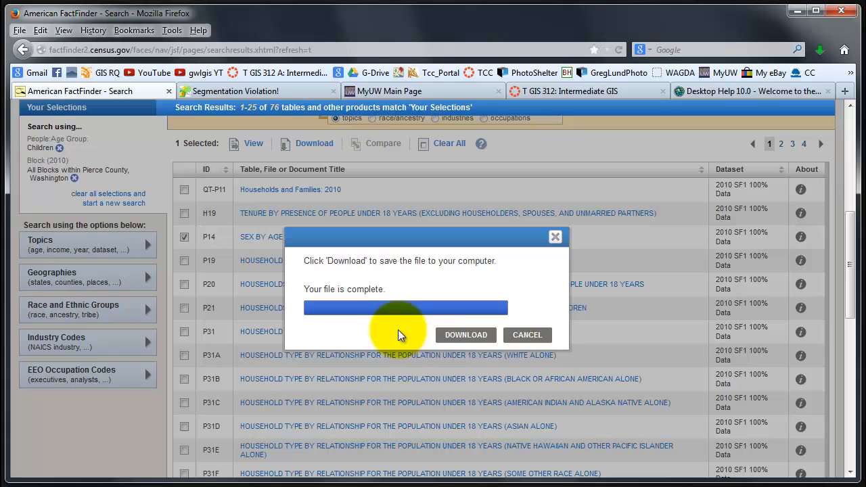
left_click(466, 335)
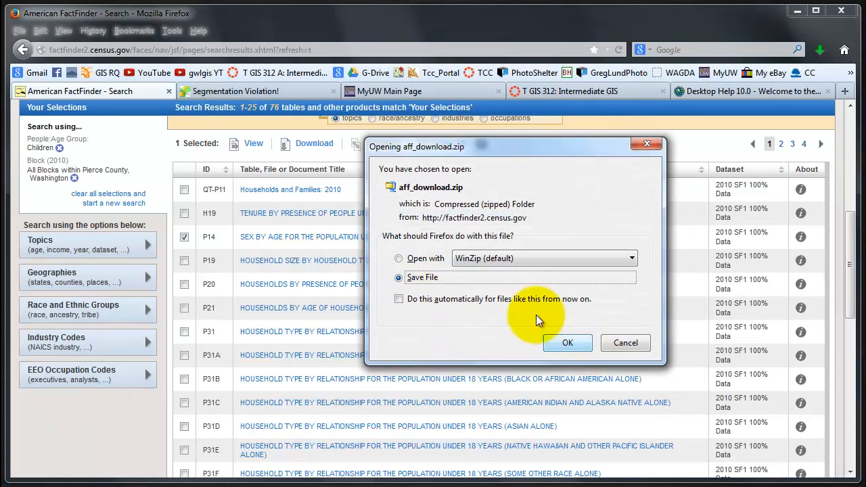
mouse_move(437, 197)
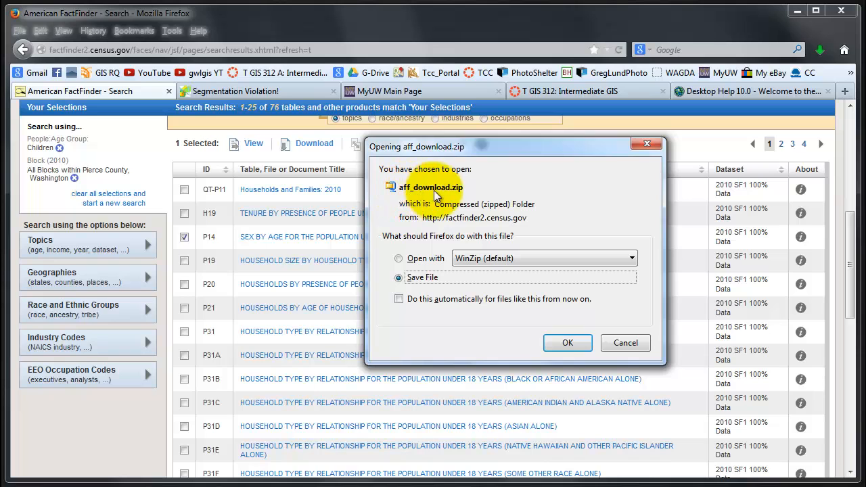
Step: Save aff_download.zip into a new RAW_Data_L4 folder named demograph_census_block_children
left_click(567, 342)
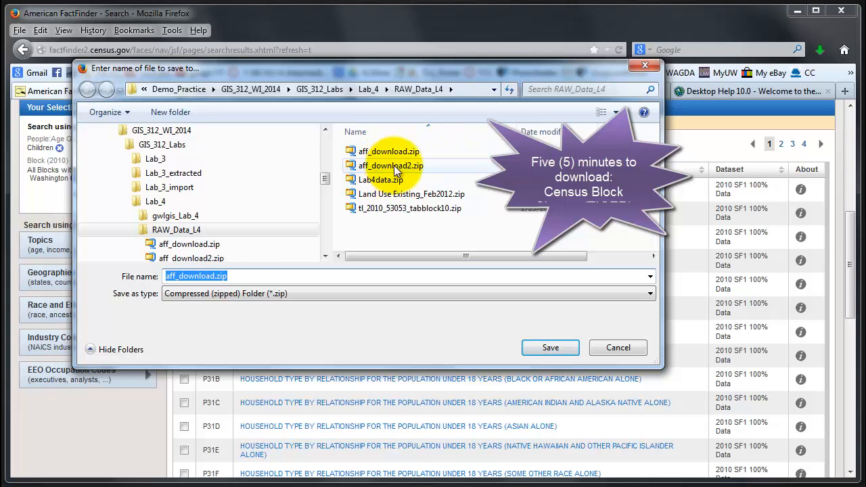
mouse_move(391, 165)
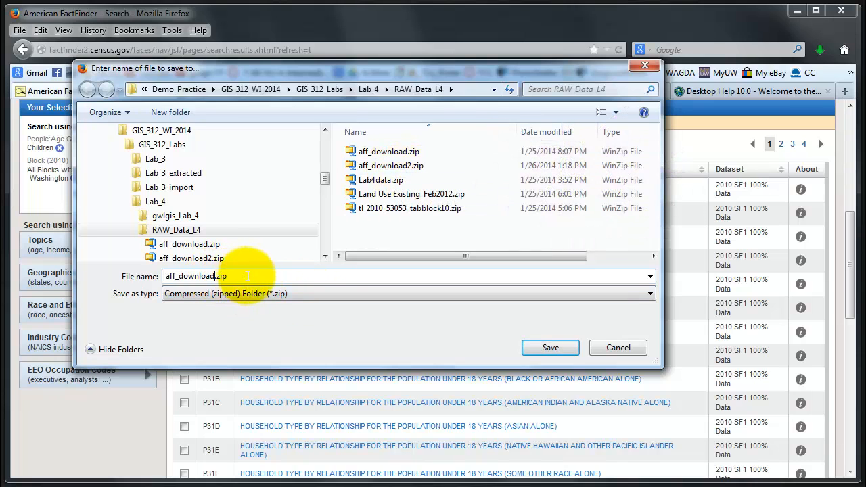
left_click(170, 112)
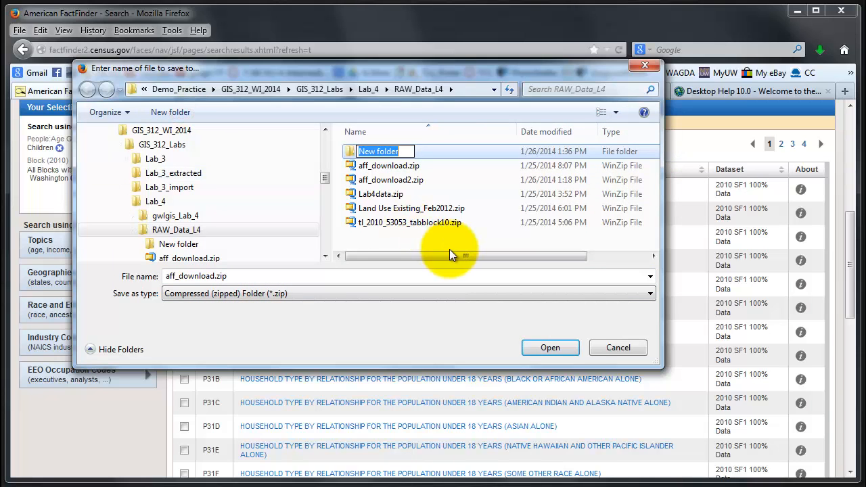
type("demograph_c")
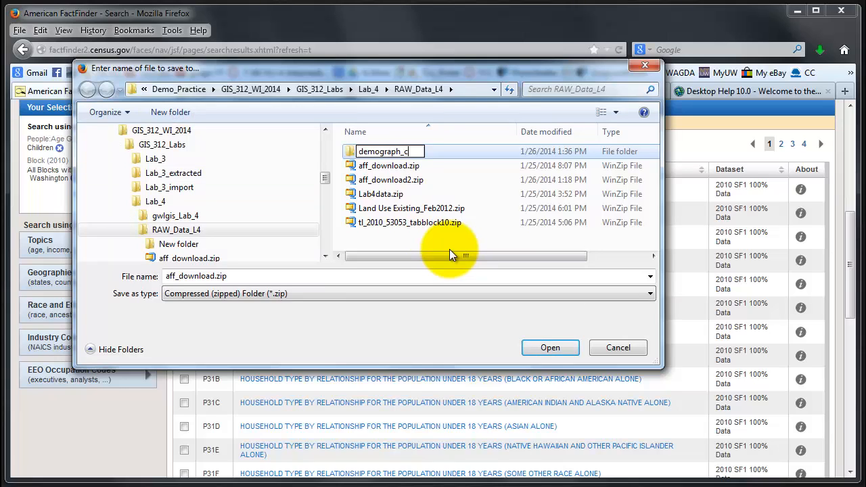
type("ensus_")
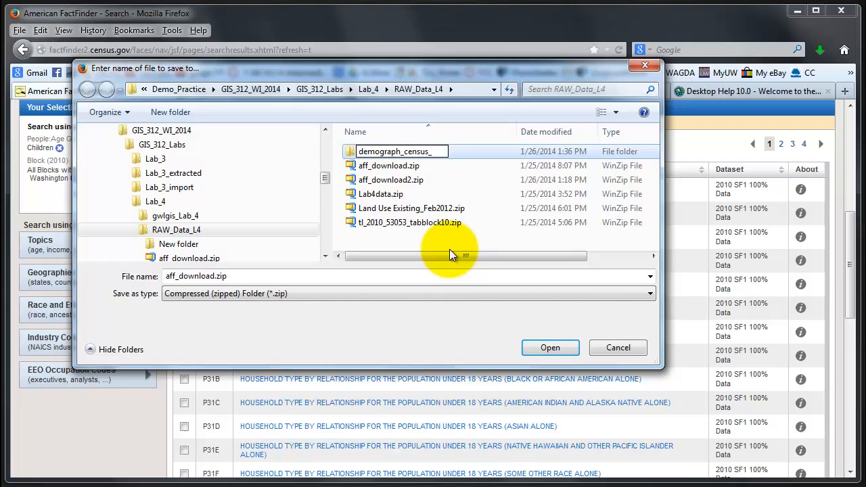
type("_block_children")
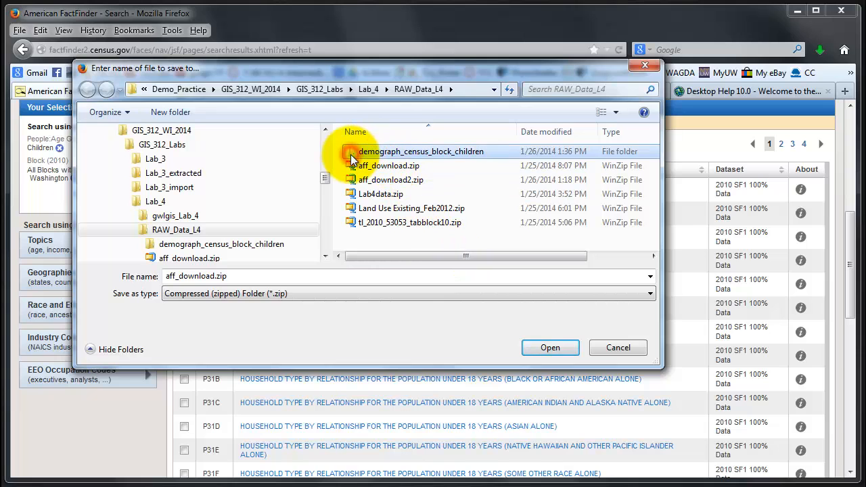
double_click(421, 151)
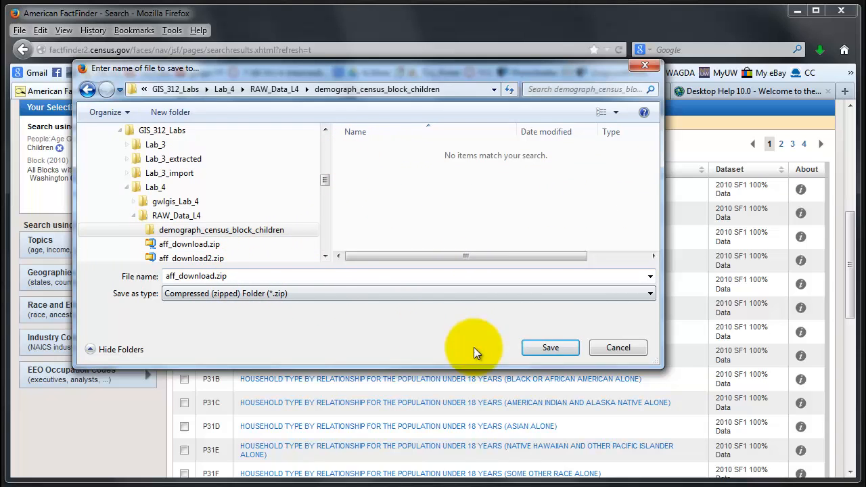
left_click(550, 347)
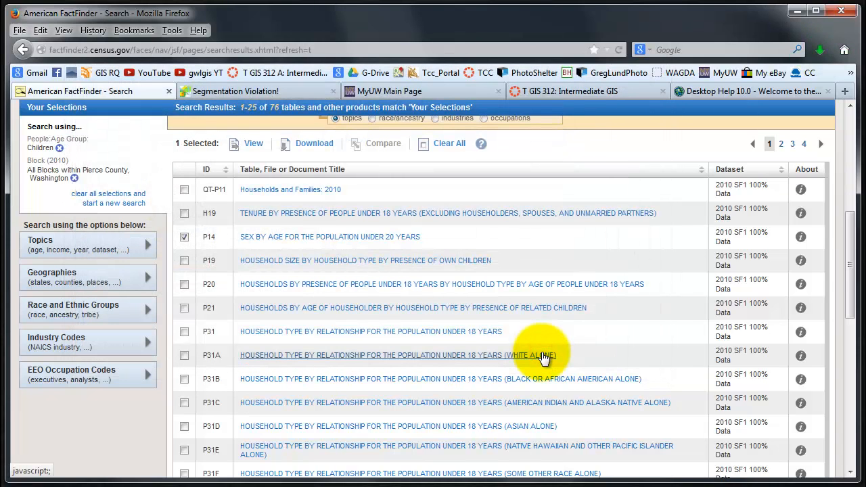
mouse_move(567, 310)
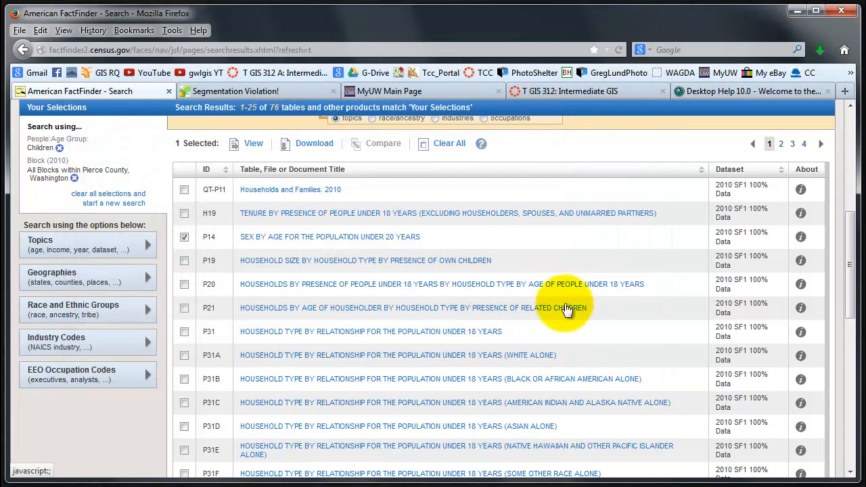
scroll("up", 3)
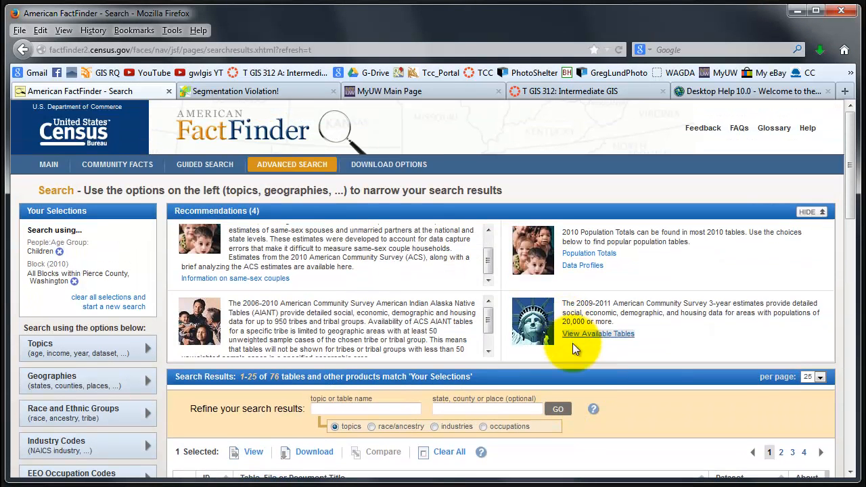
mouse_move(410, 315)
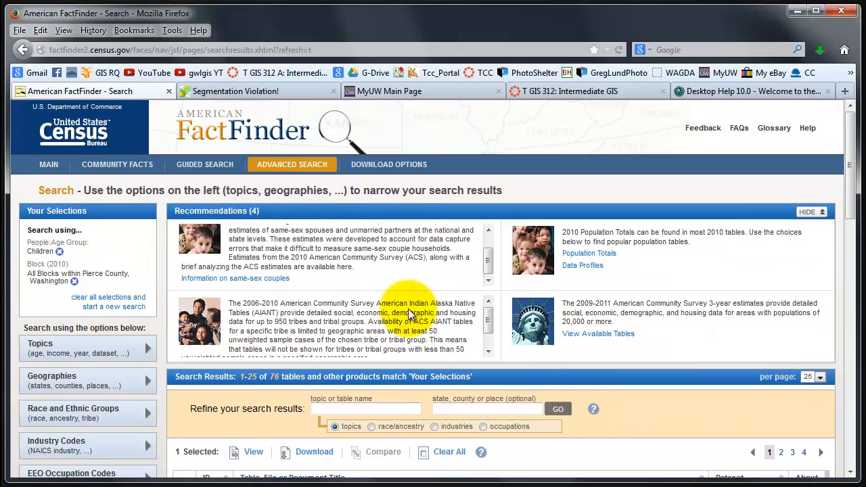